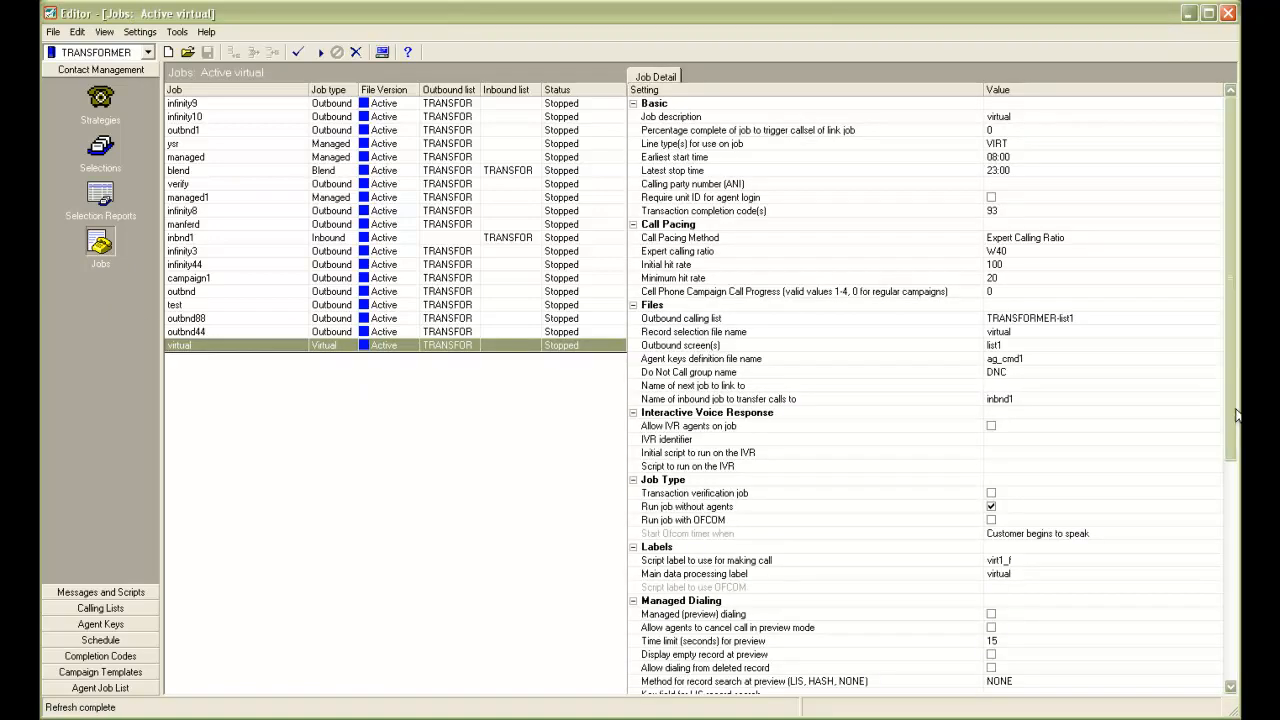
Step: Scroll to Opt-out Features and tick 'Should Opt-out be enabled?' for the virtual job
scroll("down", 3)
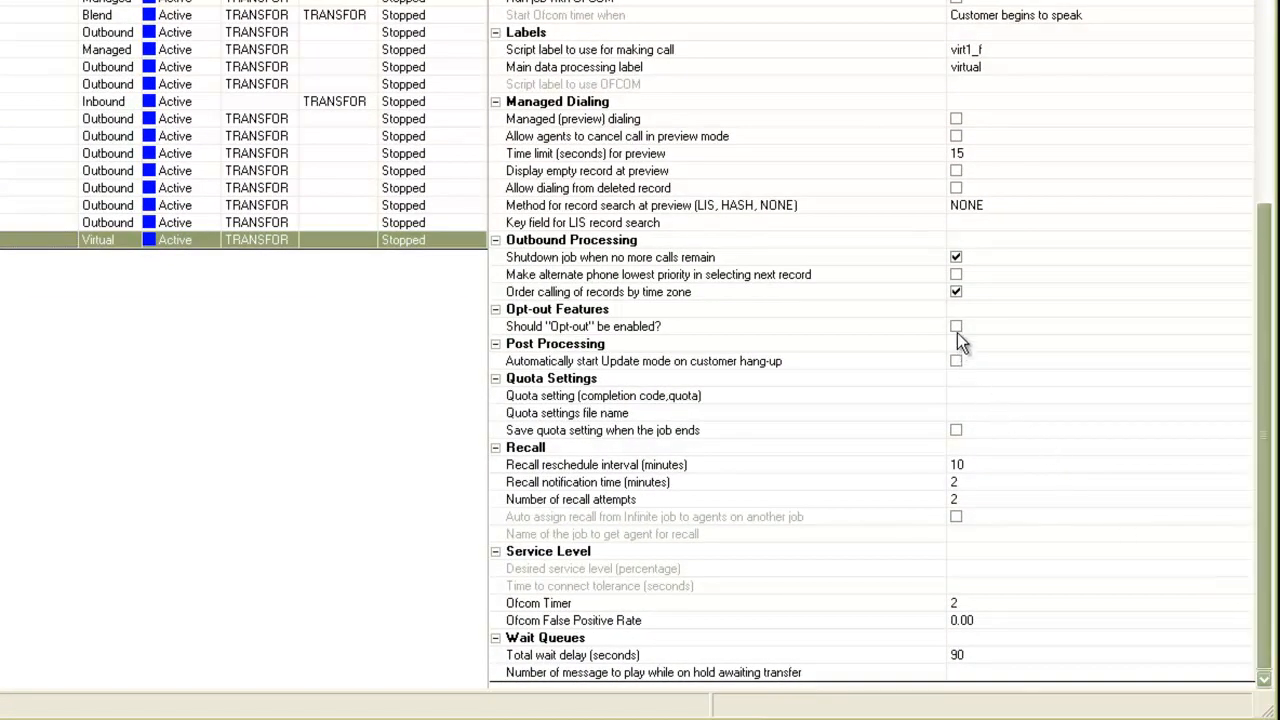
left_click(955, 326)
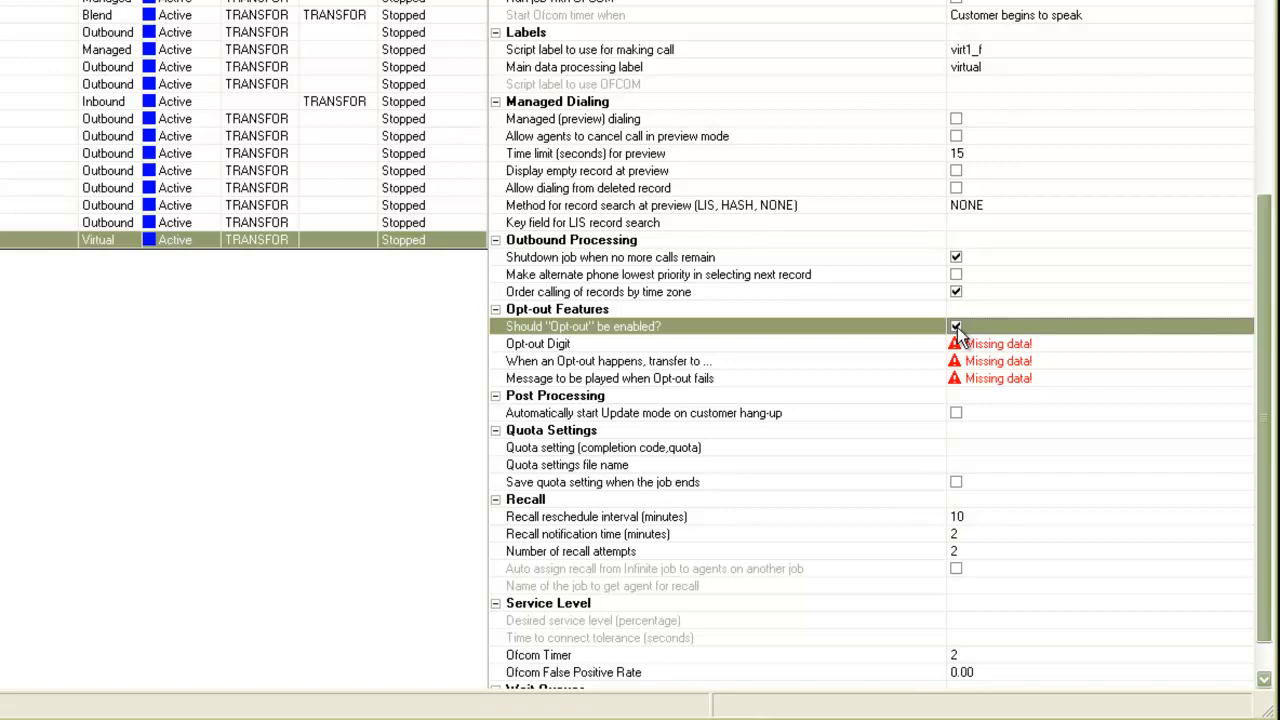
Step: Enter 9 as the Opt-out Digit and list the opt-out transfer destinations
left_click(955, 326)
type("9")
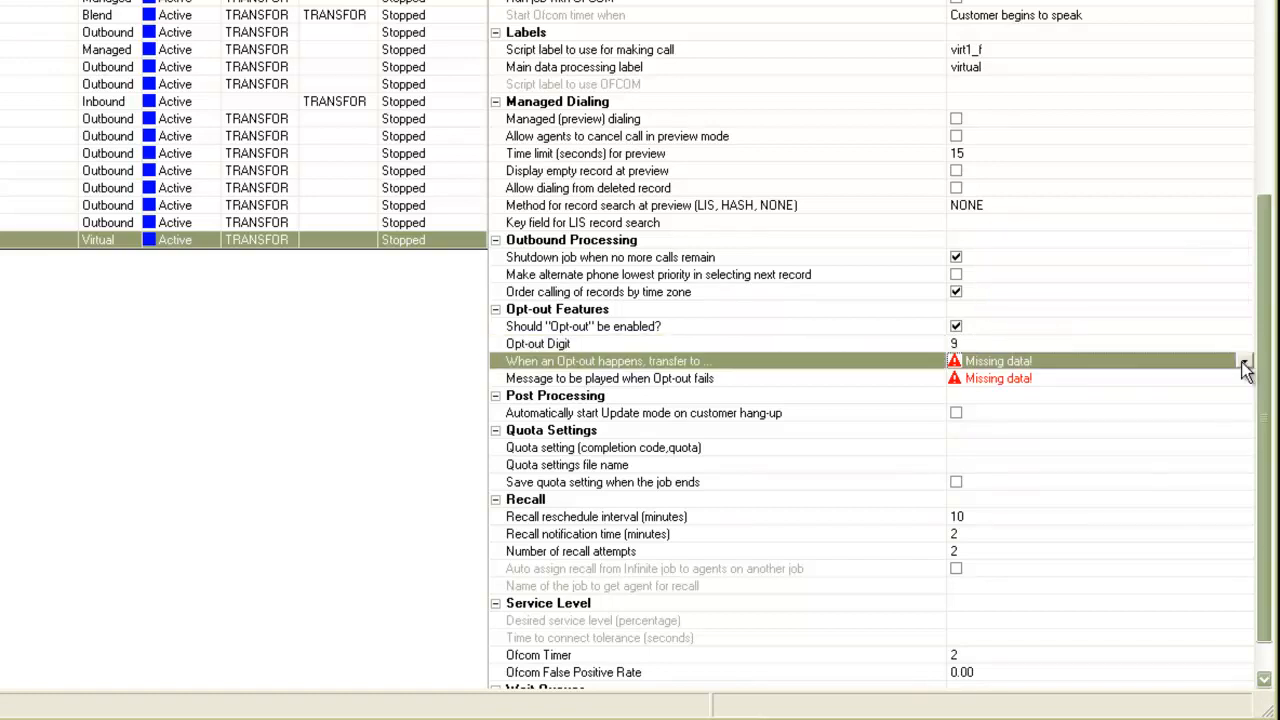
left_click(1245, 361)
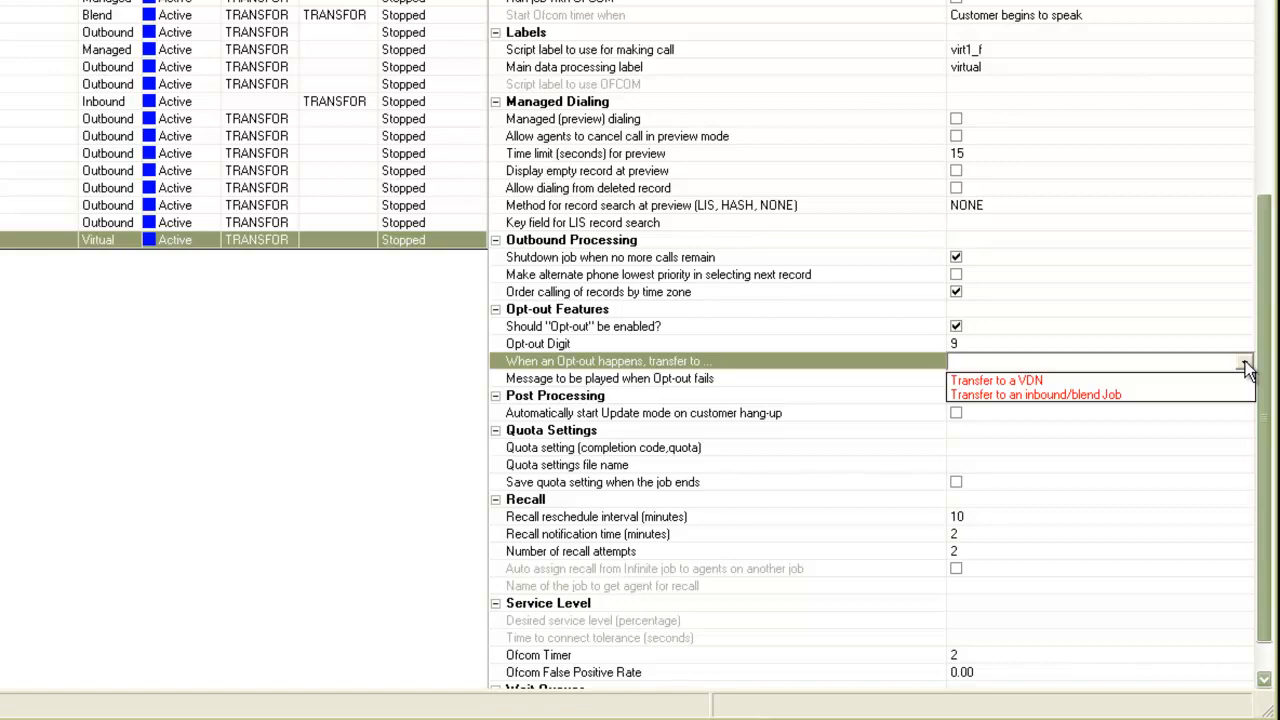
Step: Route opt-outs to a VDN and enter 1002 as the Opt-out VDN
left_click(995, 380)
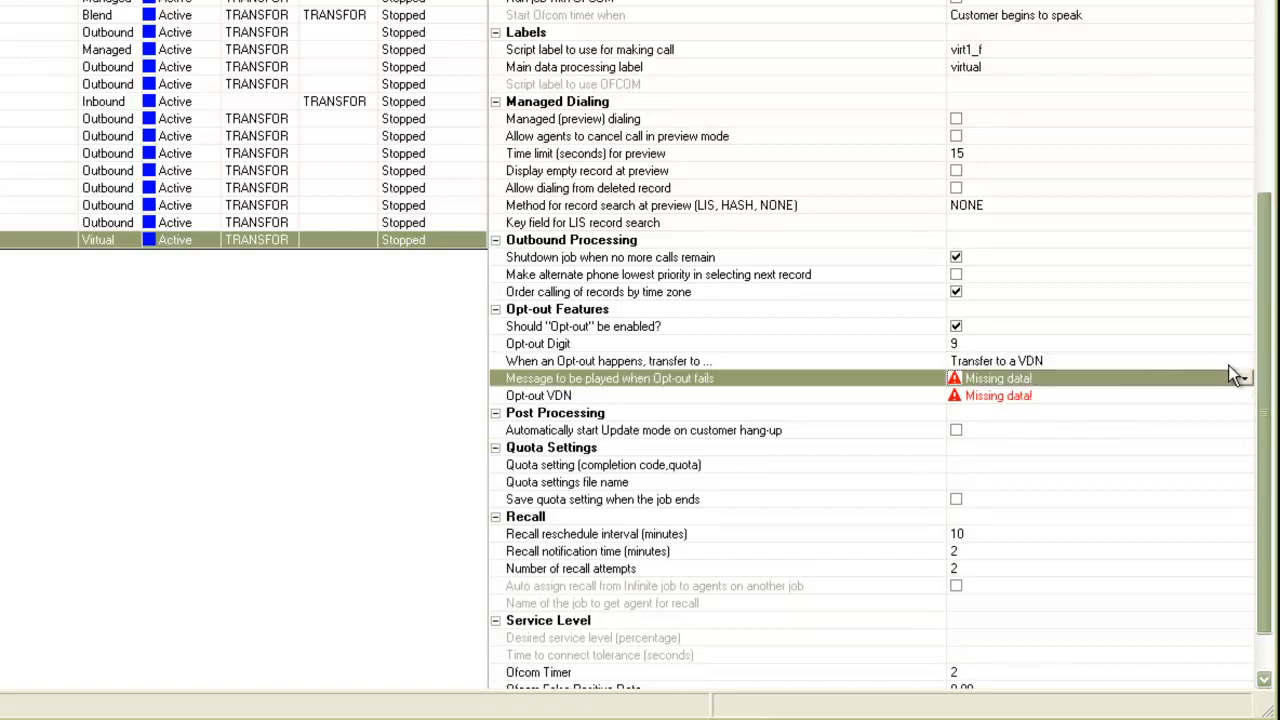
mouse_move(1248, 372)
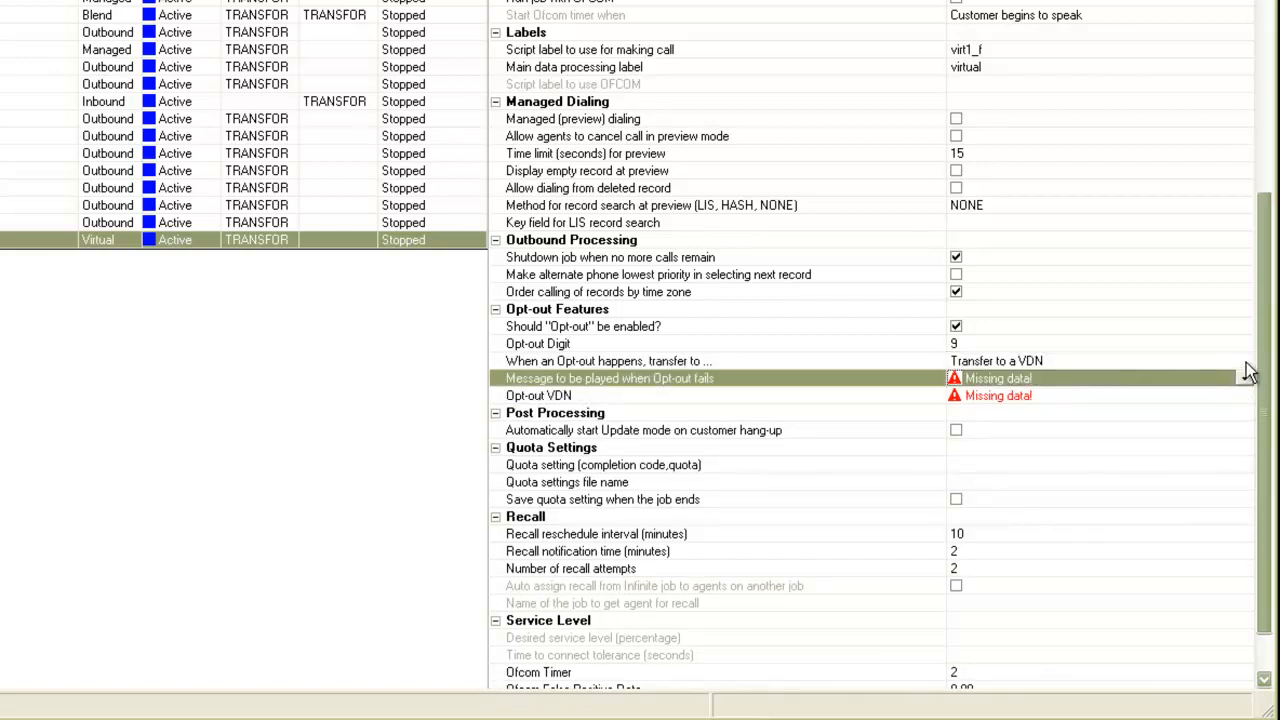
left_click(700, 395)
type("1")
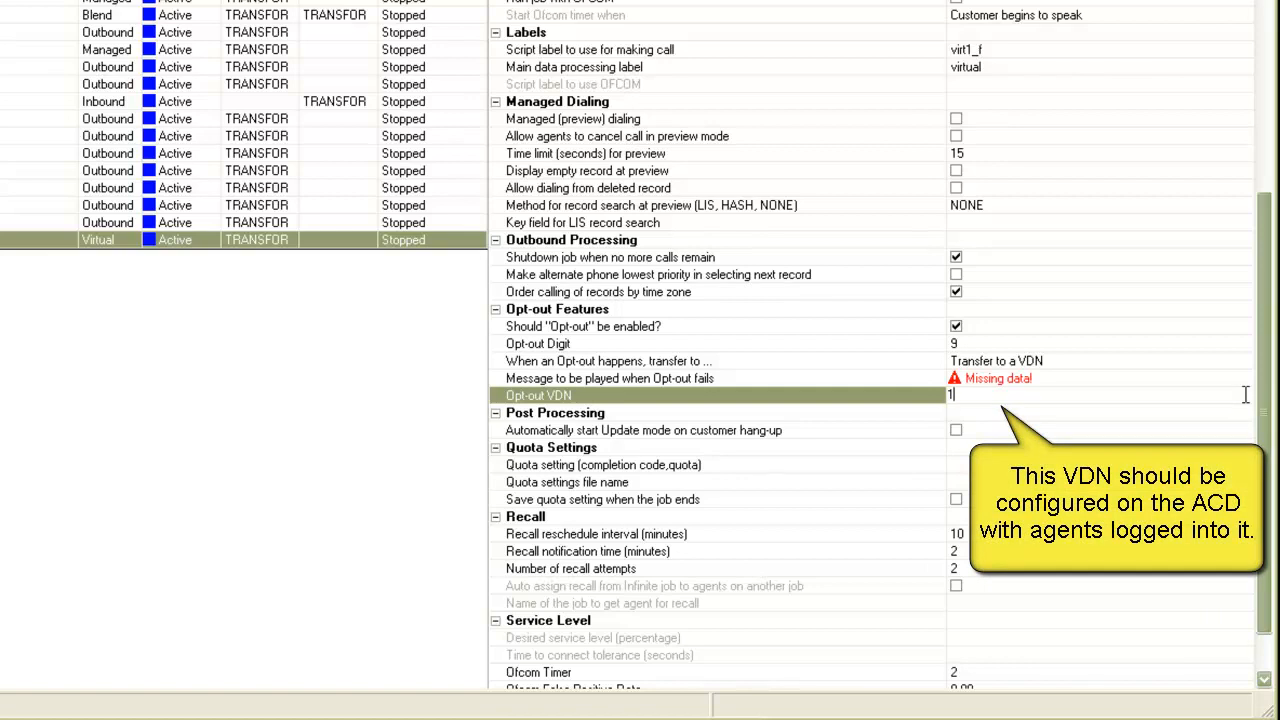
type("002")
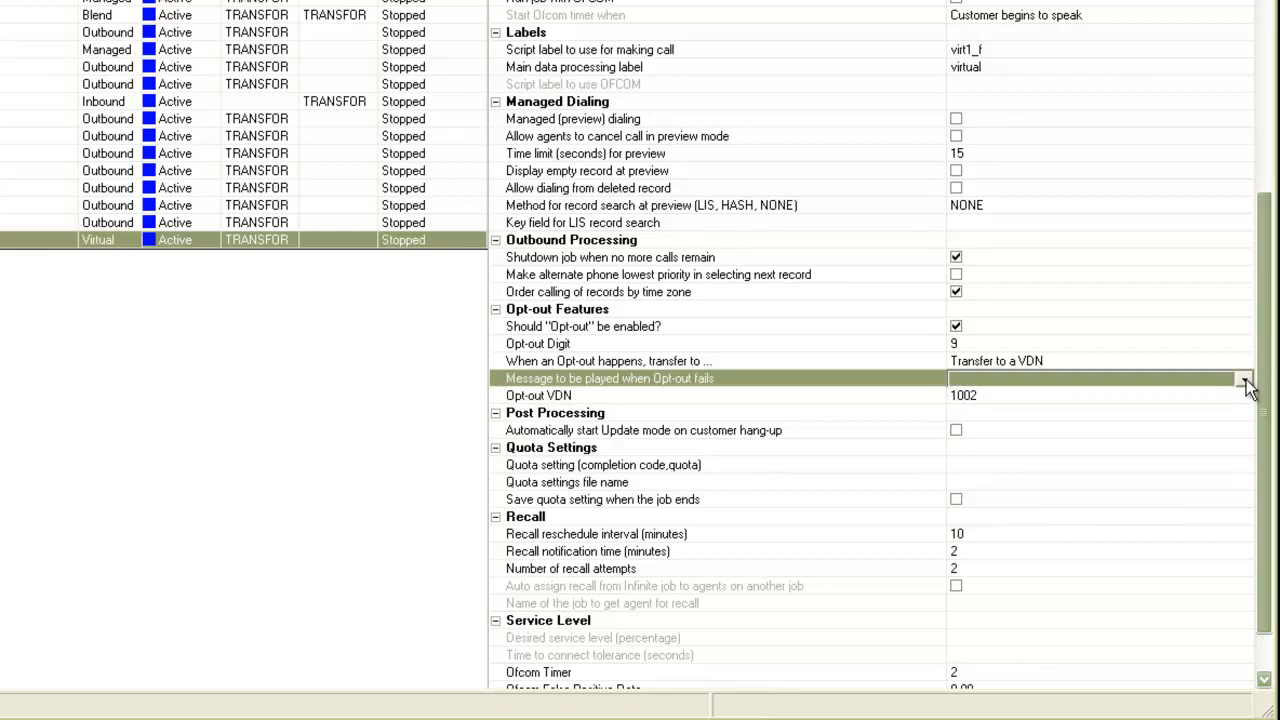
Step: Choose '11 Message11' as the message played when opt-out fails
left_click(1245, 378)
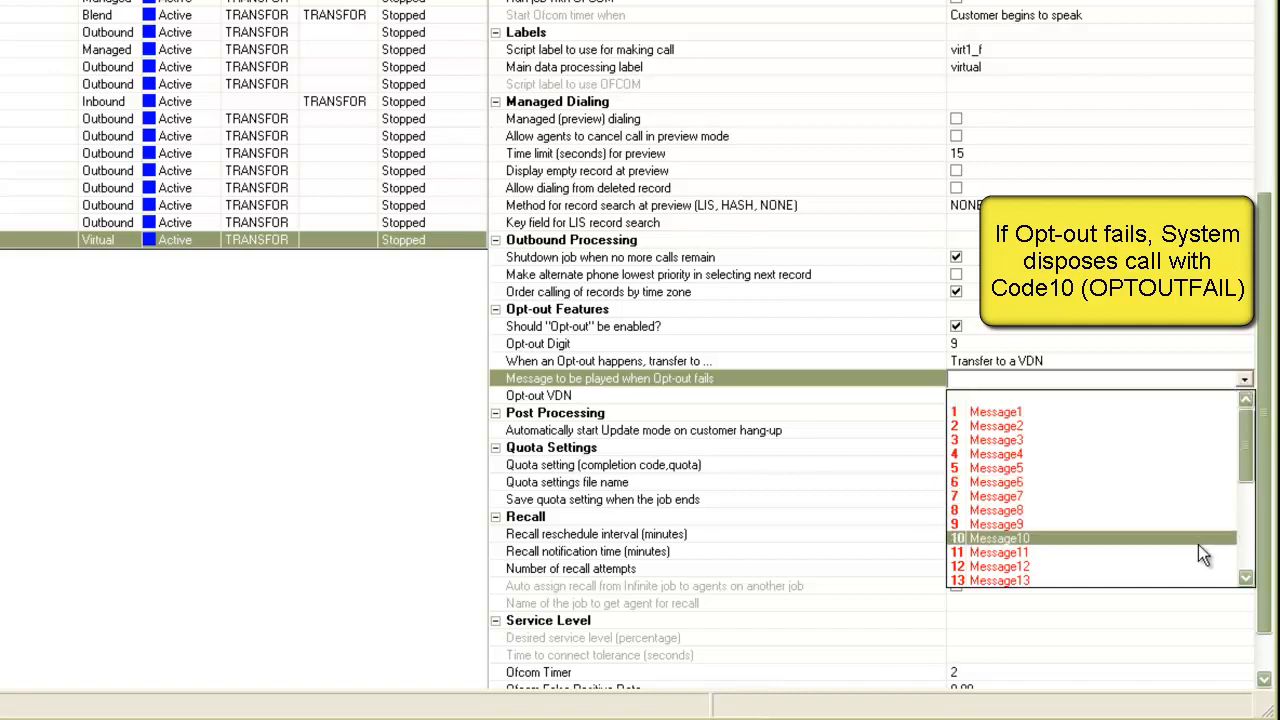
left_click(998, 552)
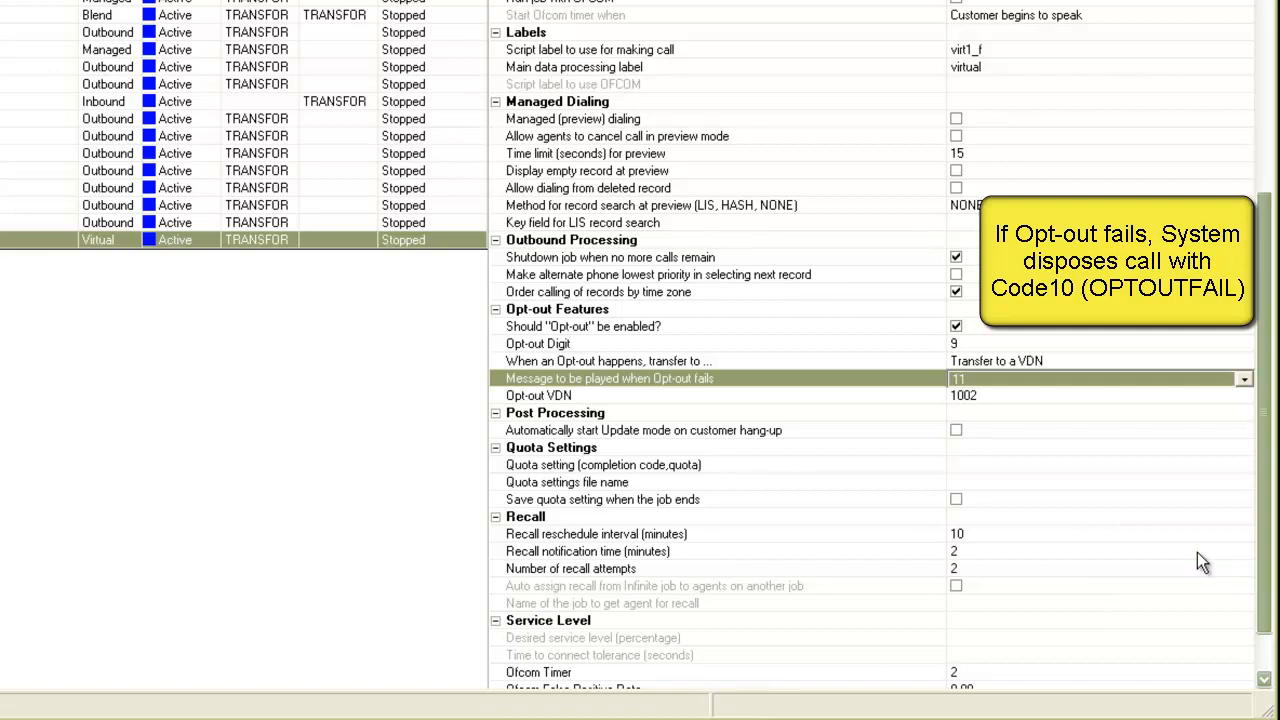
mouse_move(1267, 425)
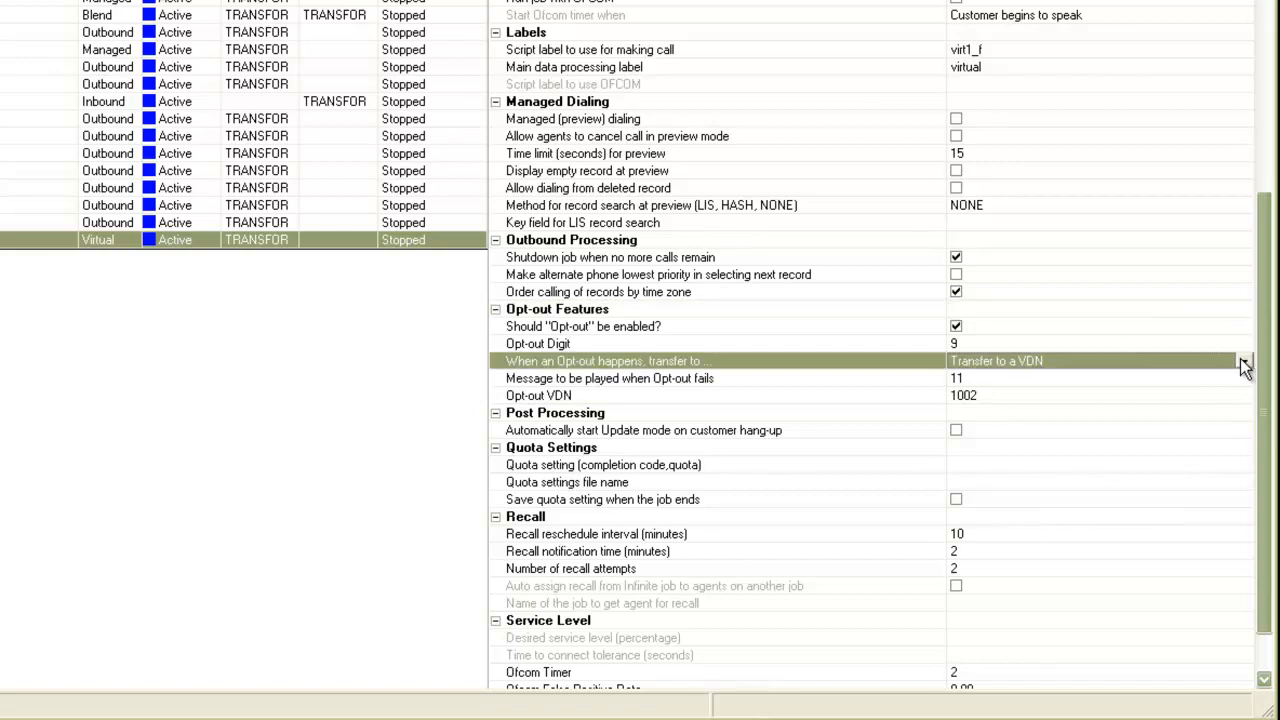
Step: Switch opt-out transfer to 'Transfer to an inbound/blend Job' with blend as the Opt-out Job
left_click(1245, 361)
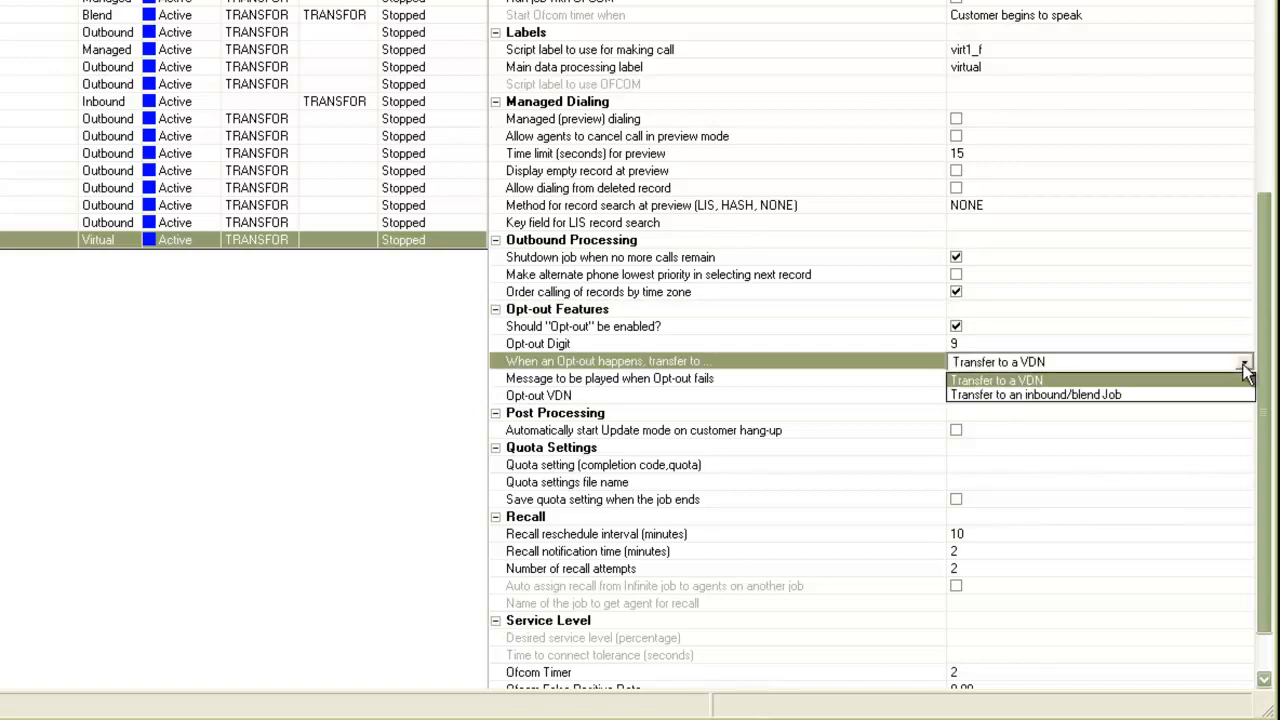
left_click(1035, 394)
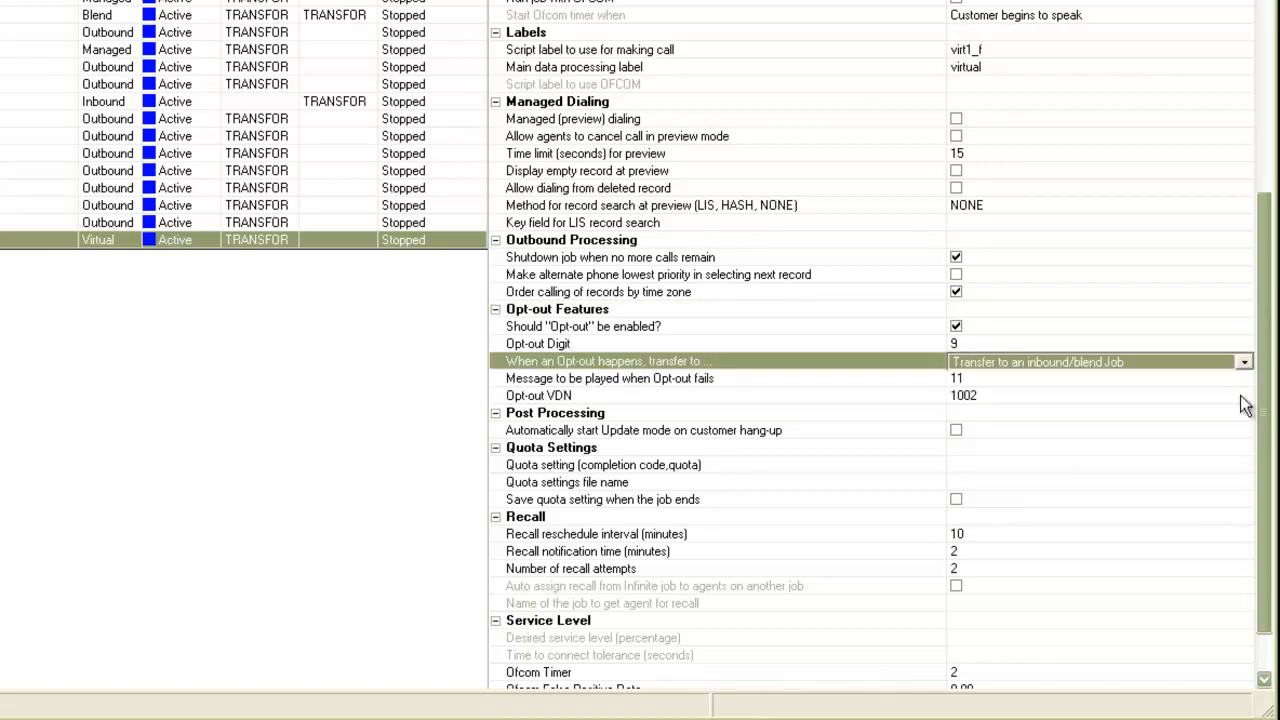
mouse_move(1245, 388)
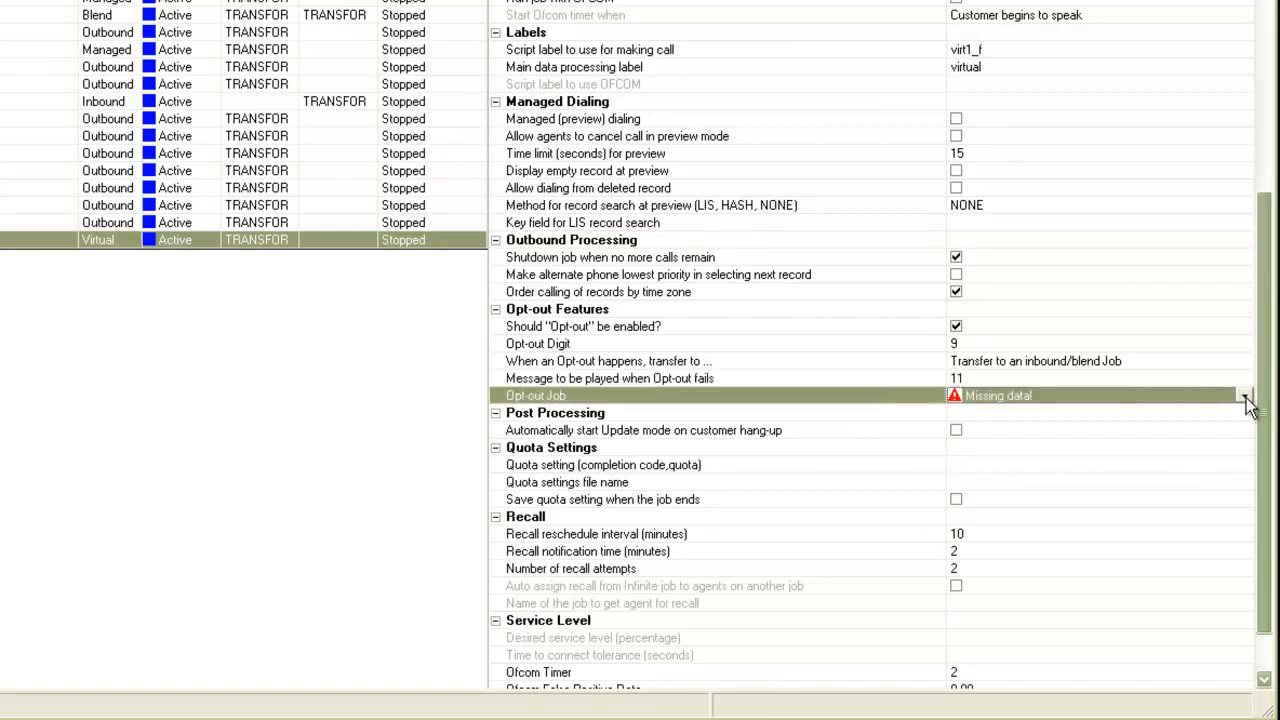
left_click(1245, 395)
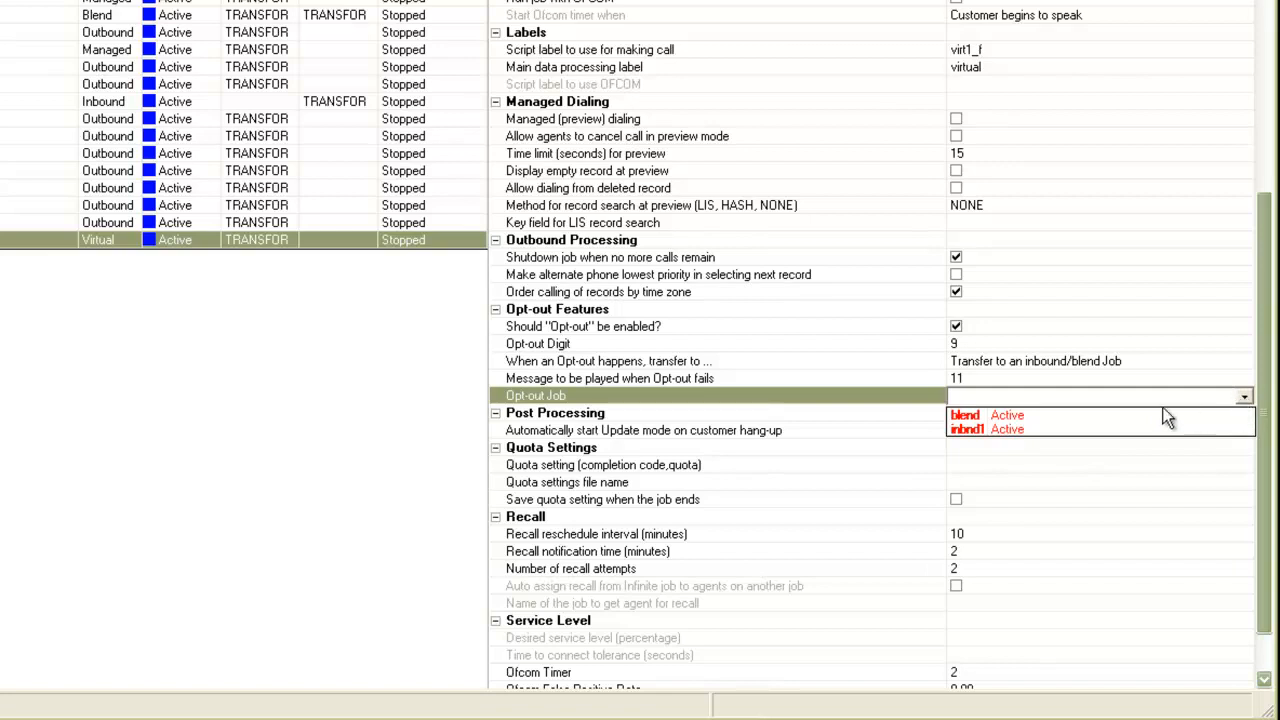
left_click(963, 414)
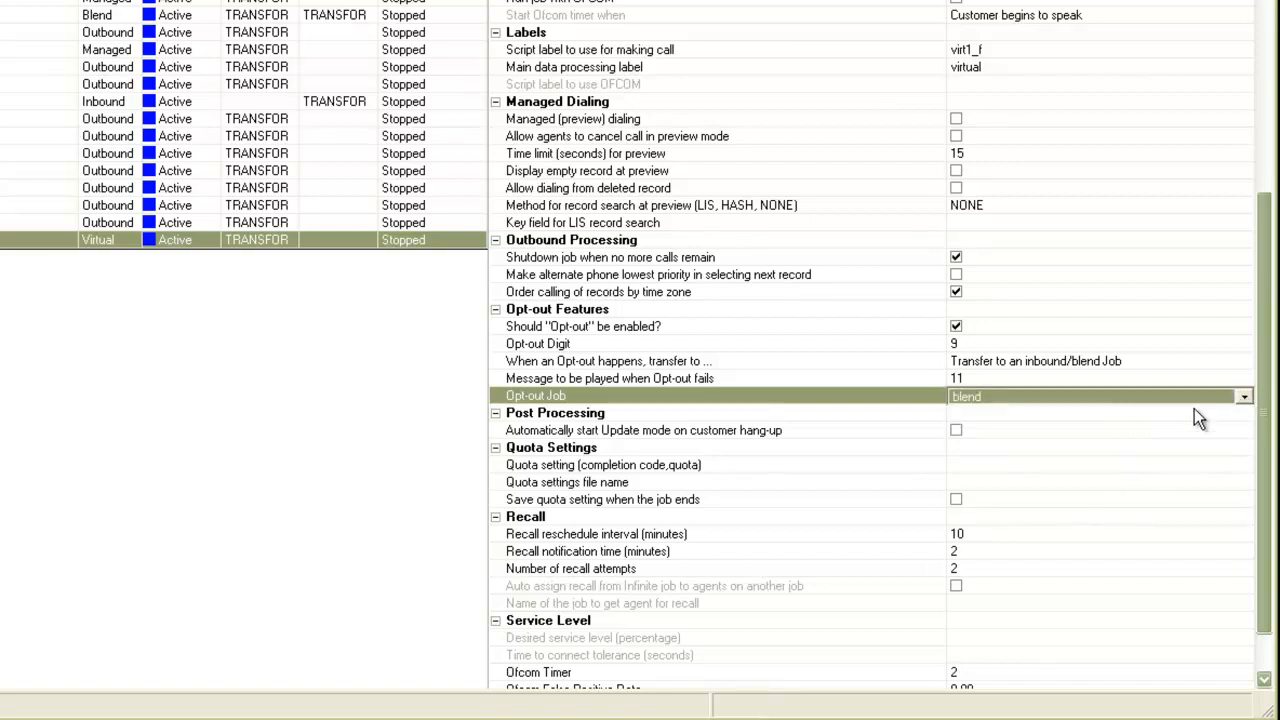
mouse_move(1258, 390)
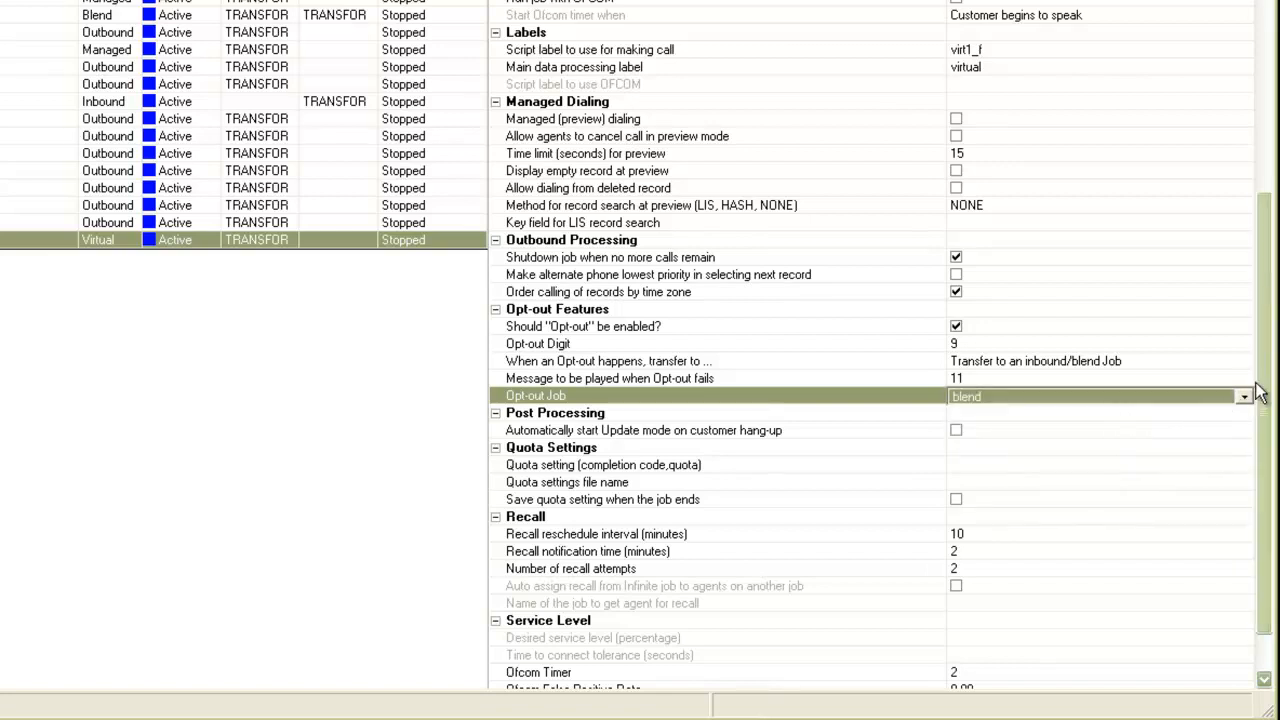